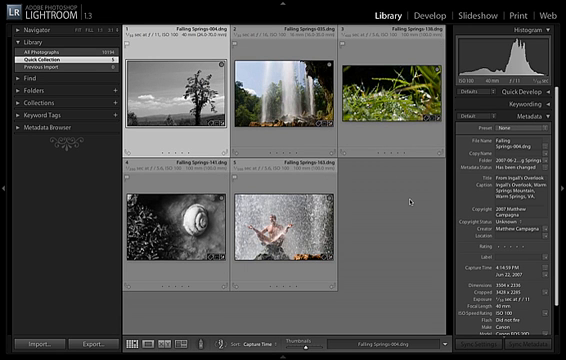
mouse_move(404, 202)
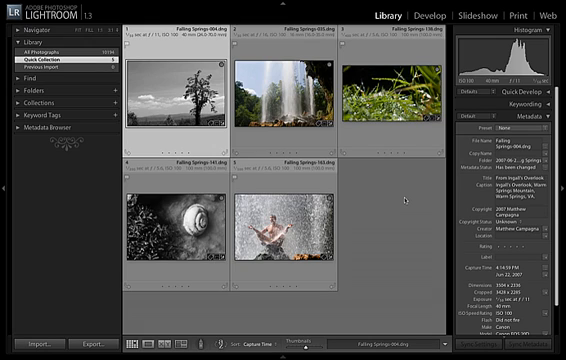
mouse_move(410, 198)
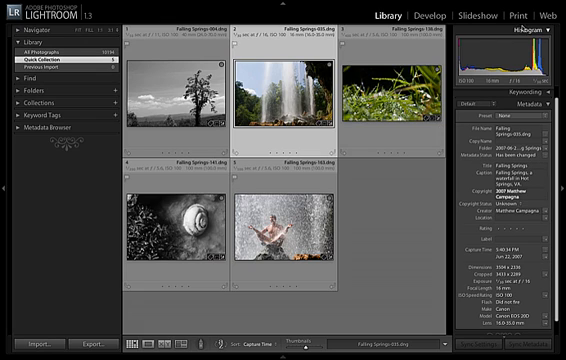
Step: Switch to the Web module to preview the five photos as a gallery
left_click(544, 14)
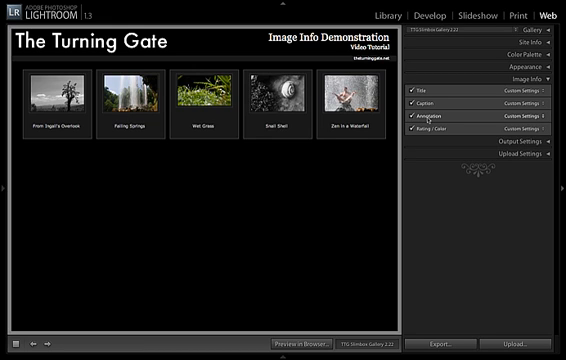
mouse_move(424, 118)
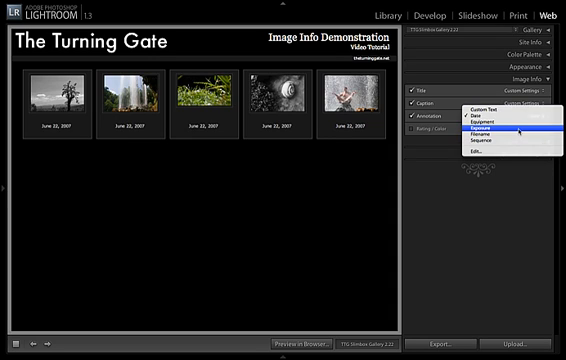
Step: Caption the thumbnails with Filename, then begin editing a custom Text Template
left_click(490, 130)
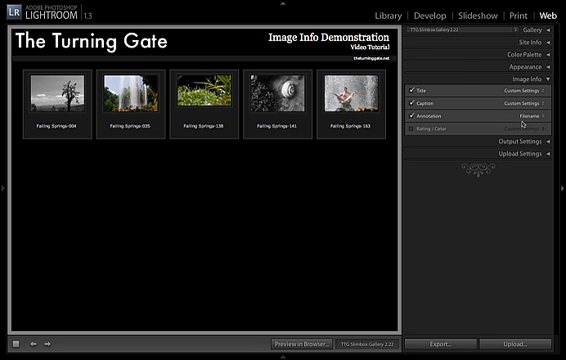
left_click(544, 106)
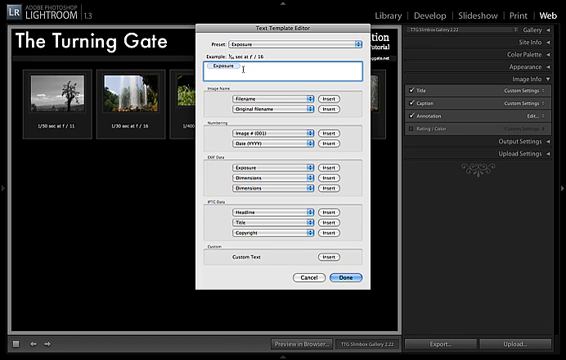
Step: Replace the Filename token with Image #, Total # and Title tokens in the template
double_click(218, 72)
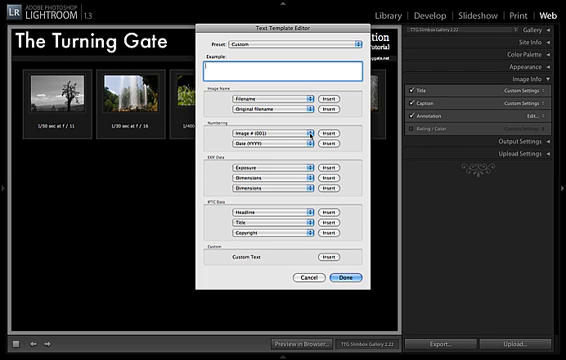
left_click(278, 130)
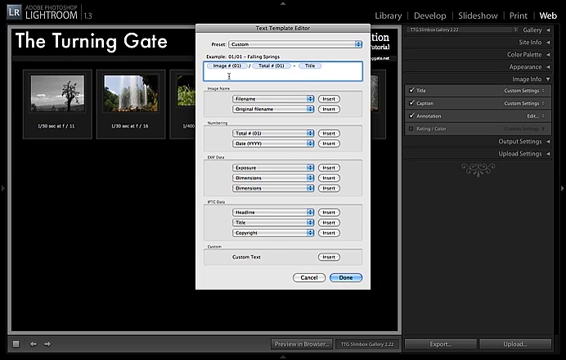
double_click(280, 72)
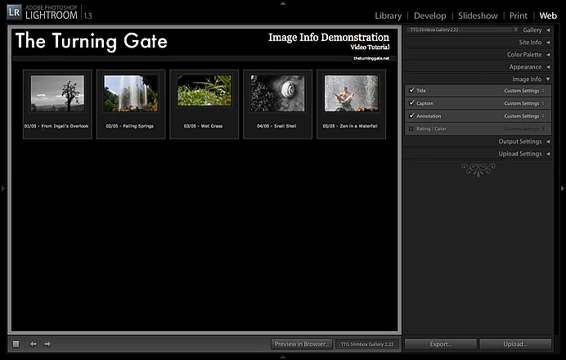
mouse_move(140, 172)
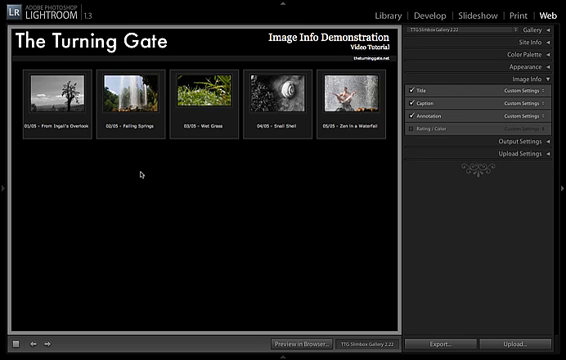